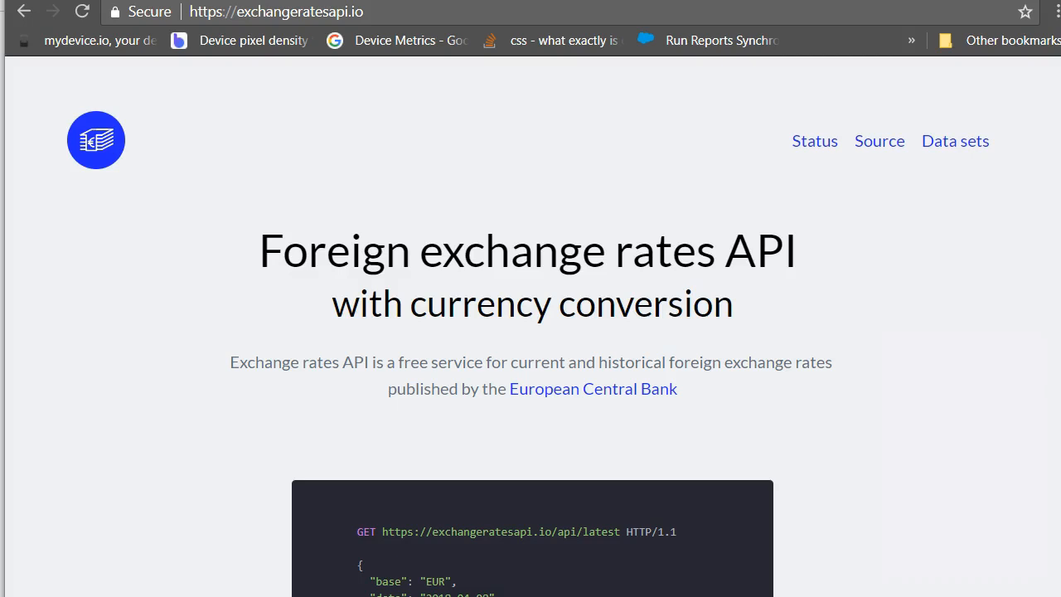
Step: Open DevTools' Network panel and reload the exchangeratesapi.io page to capture its requests
{"action": "right_click", "coordinate": [611, 164]}
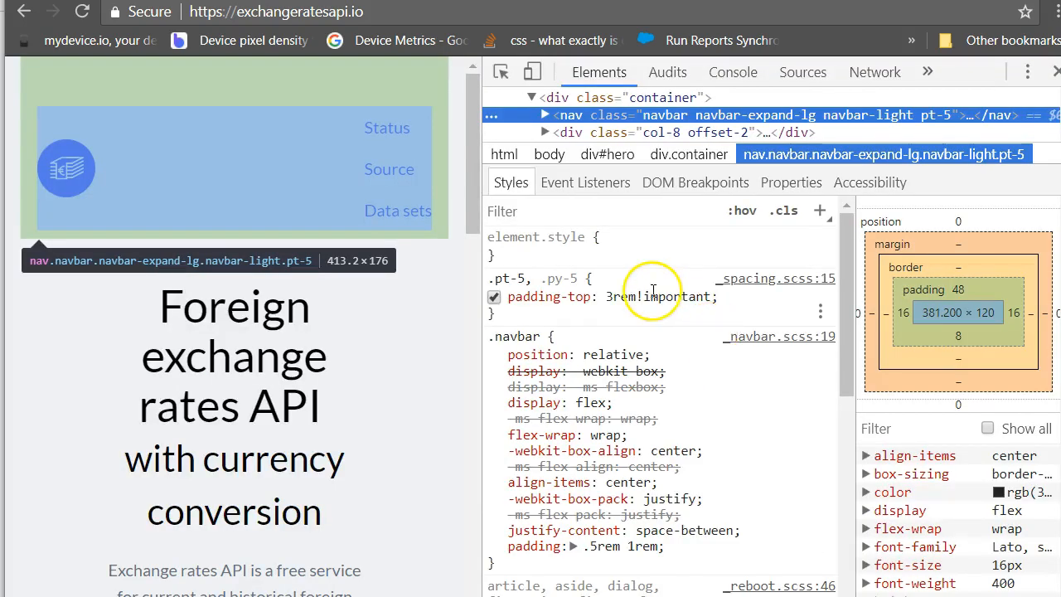
{"action": "left_click", "coordinate": [875, 72]}
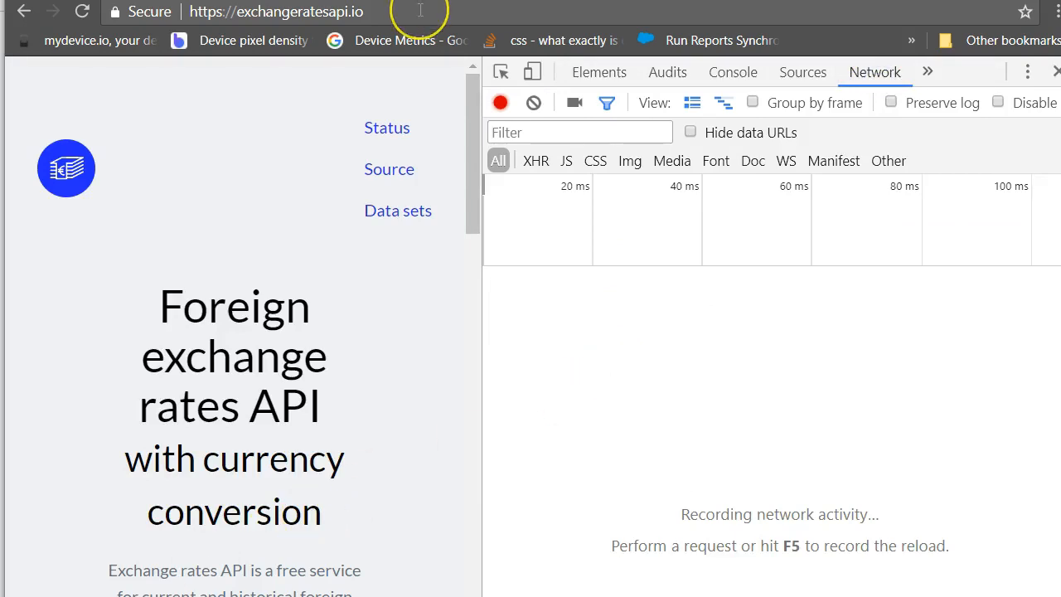
{"action": "left_click", "coordinate": [276, 12]}
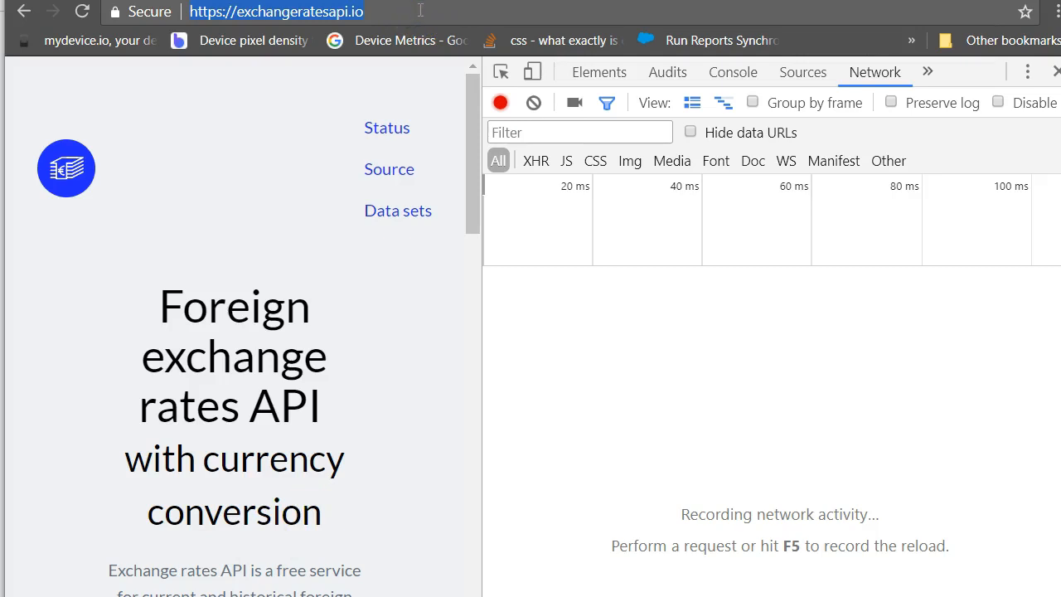
{"action": "key", "text": "F5"}
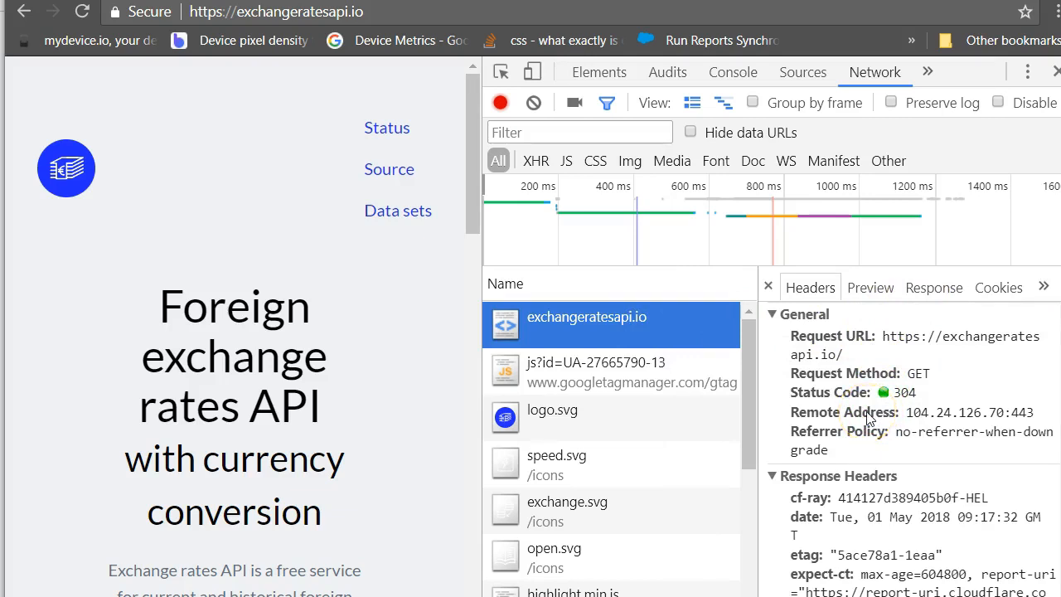
{"action": "mouse_move", "coordinate": [1050, 415]}
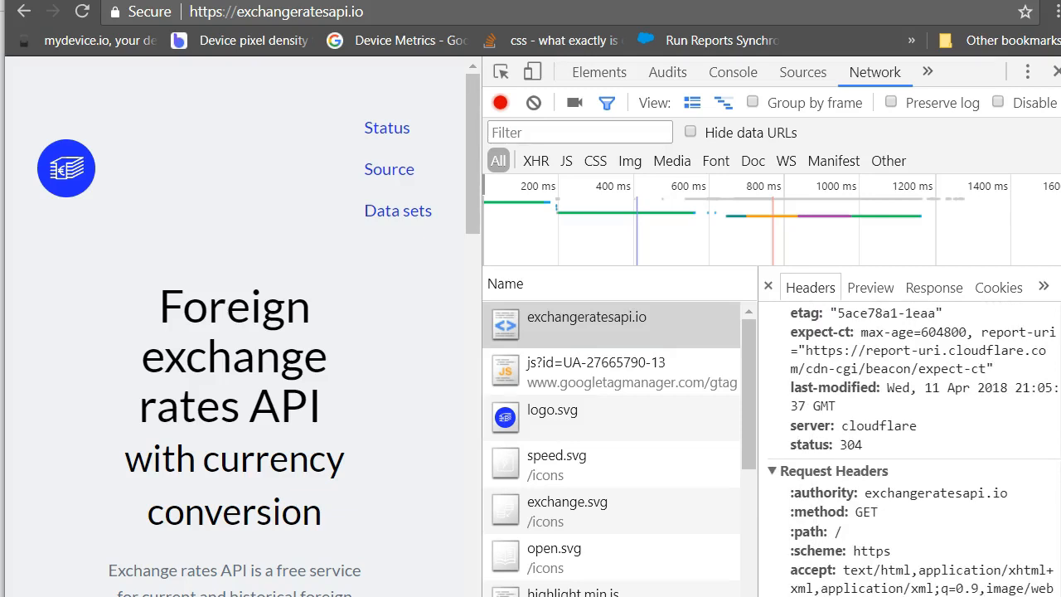
Step: Inspect the exchangeratesapi.io GET request's headers and HTML response body
{"action": "scroll", "scroll_direction": "down", "scroll_amount": 3}
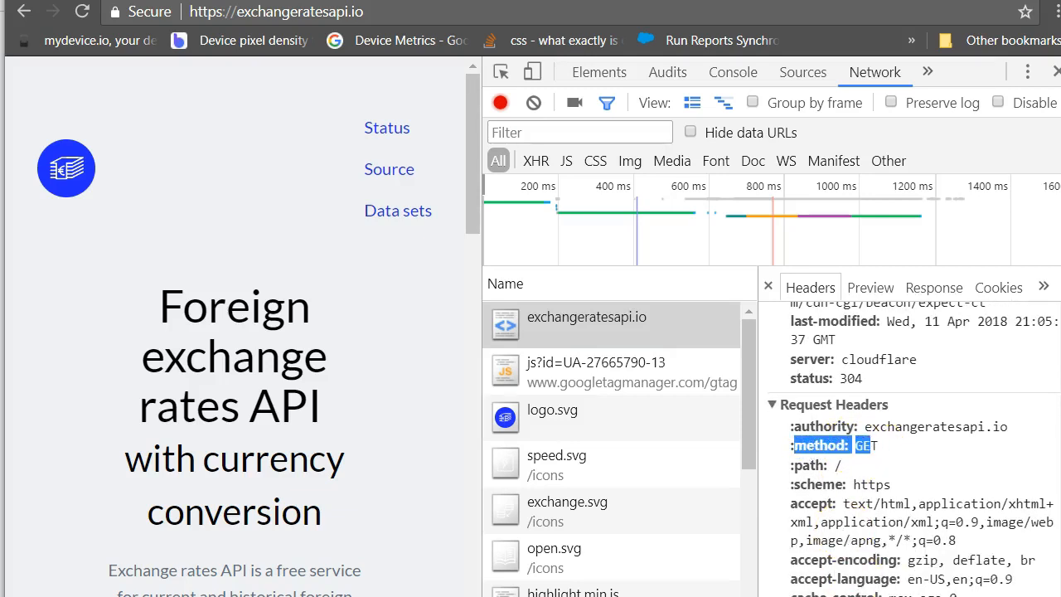
{"action": "left_click", "coordinate": [935, 287]}
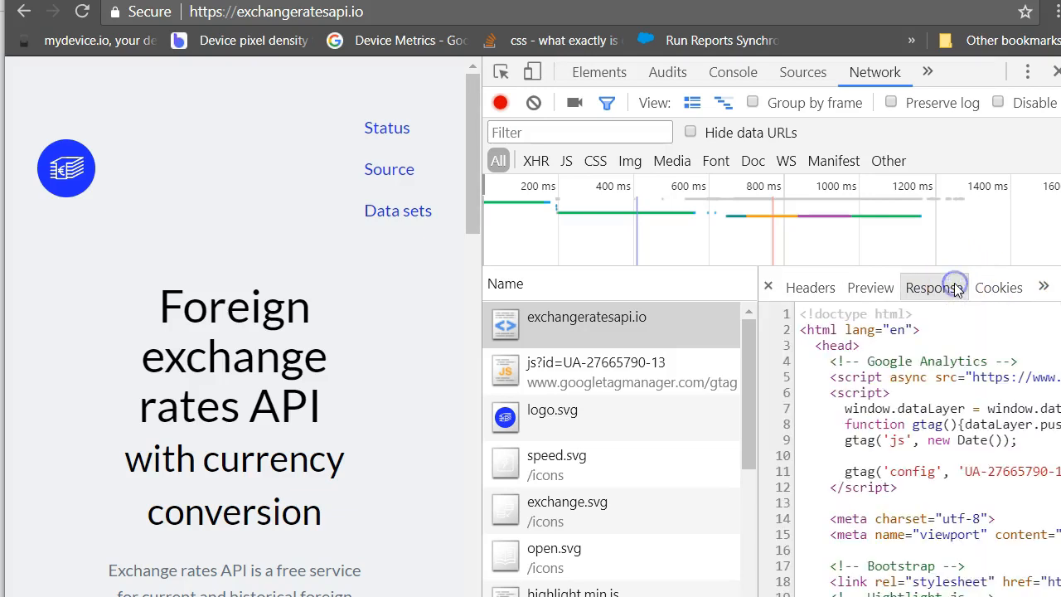
{"action": "left_click", "coordinate": [935, 287]}
{"action": "type", "text": "/api/latest"}
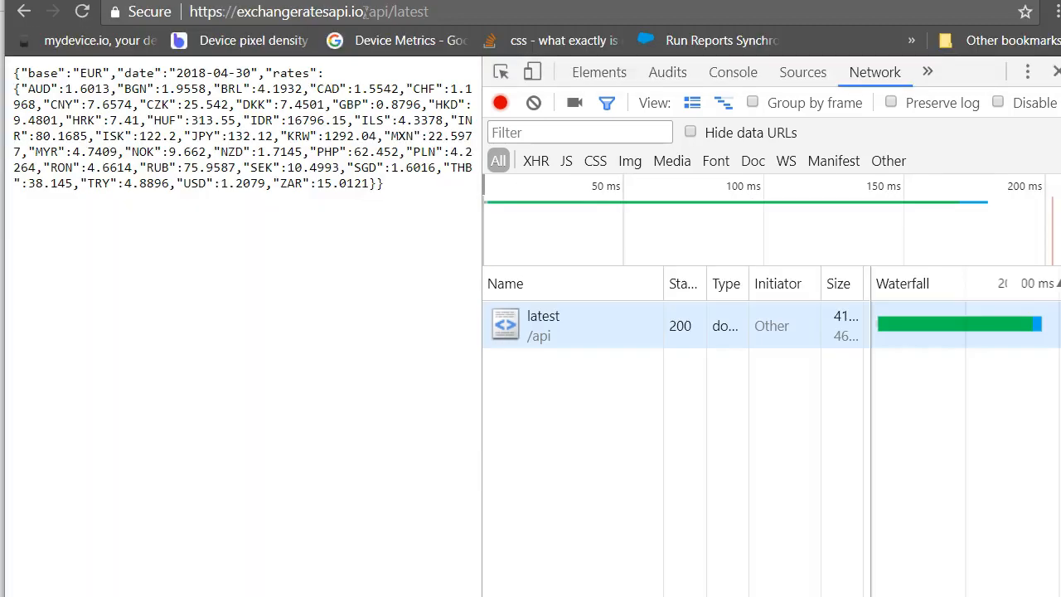
{"action": "mouse_move", "coordinate": [547, 323]}
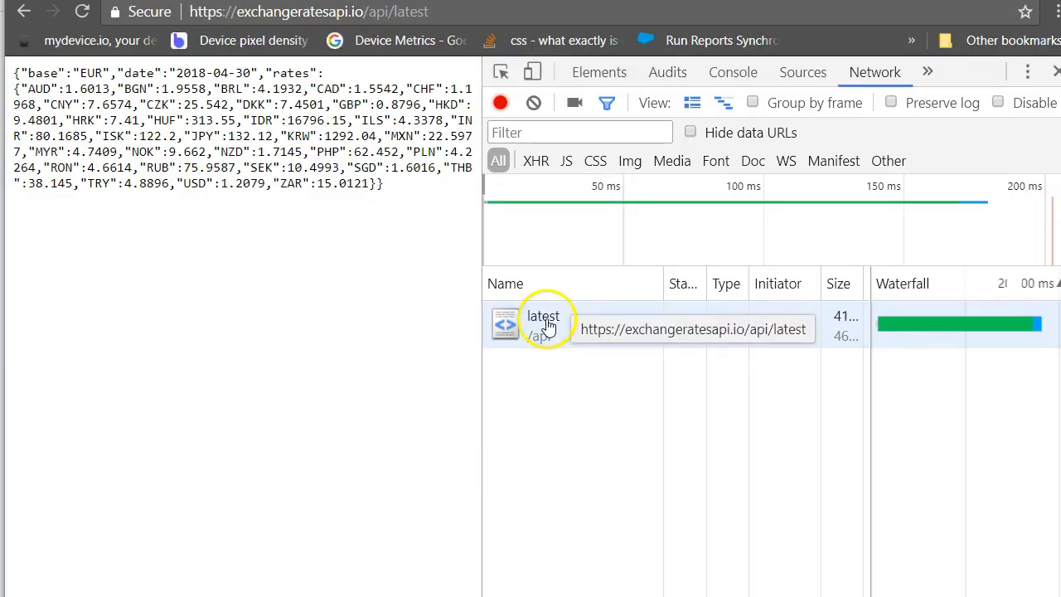
Step: Select the api/latest request in the Network list to view its details
{"action": "left_click", "coordinate": [543, 316]}
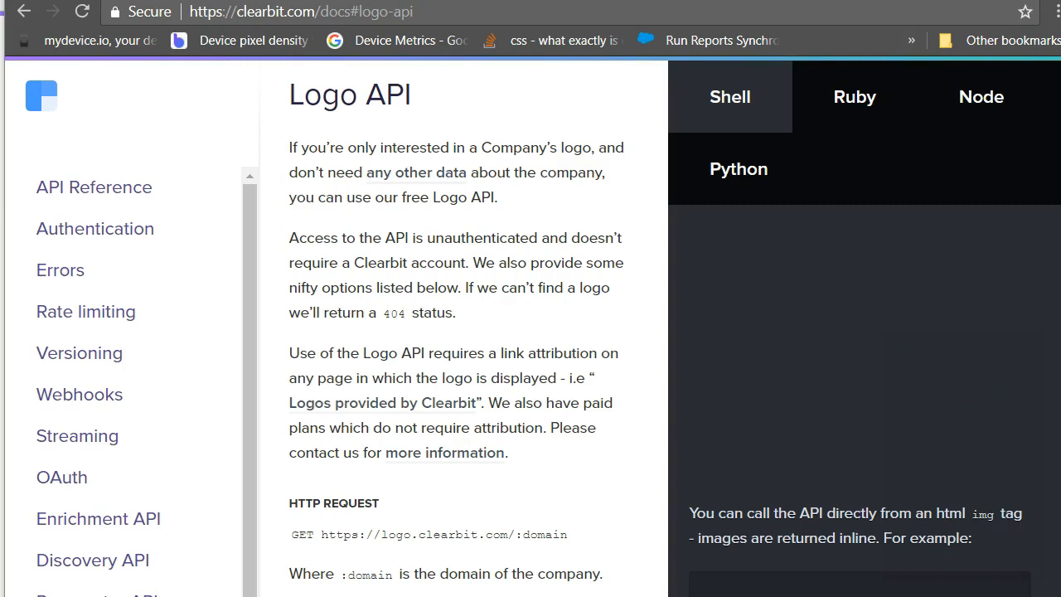
{"action": "scroll", "scroll_direction": "down", "scroll_amount": 3}
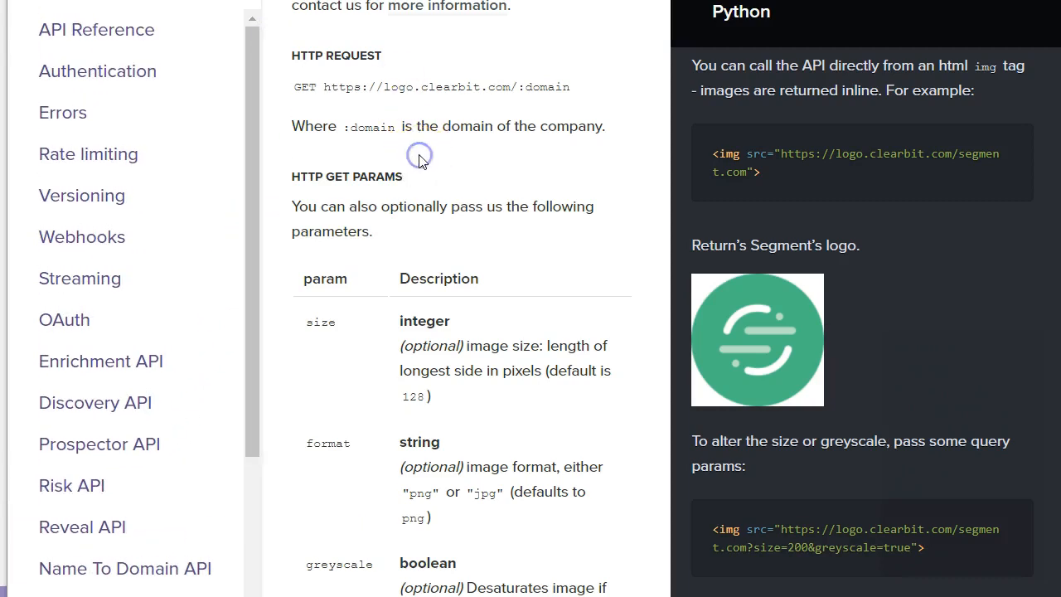
{"action": "scroll", "scroll_direction": "down", "scroll_amount": 3}
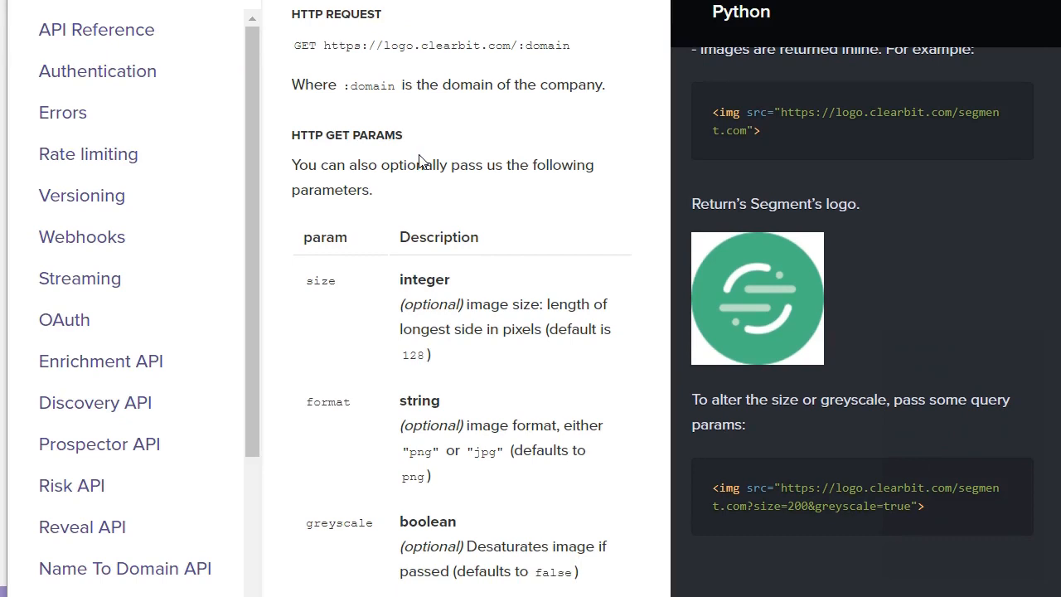
{"action": "left_click_drag", "start_coordinate": [346, 45], "coordinate": [571, 46]}
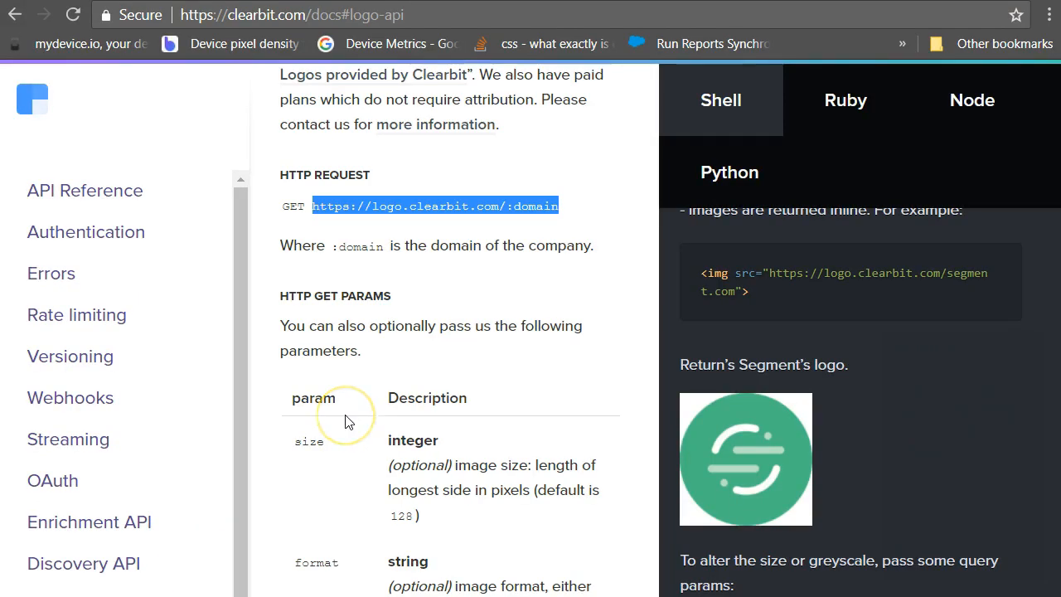
{"action": "mouse_move", "coordinate": [470, 12]}
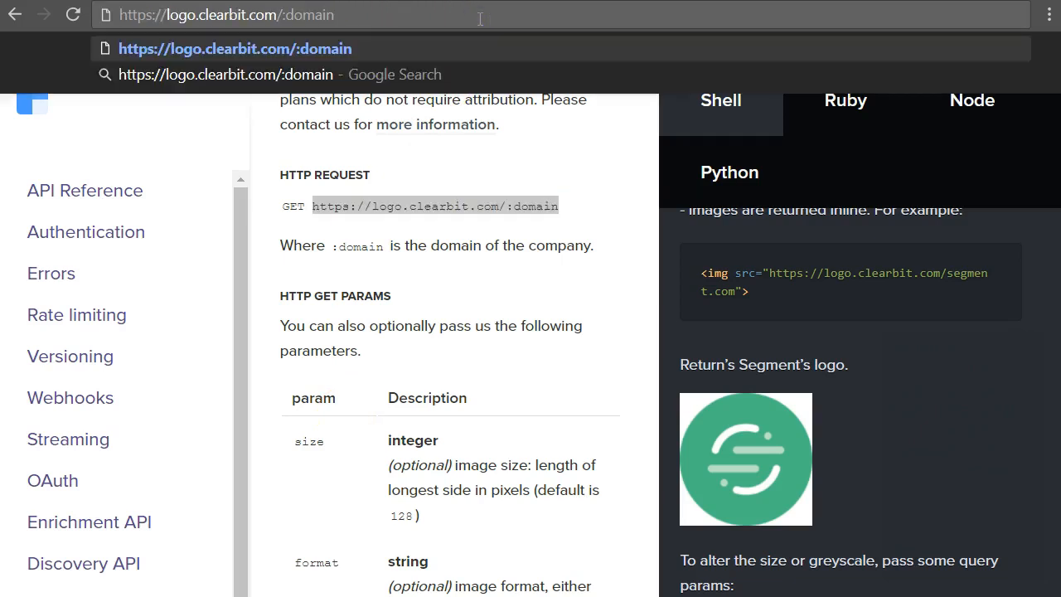
Step: Enter osaango.com as the domain in the Clearbit logo URL
{"action": "type", "text": "osaango.com"}
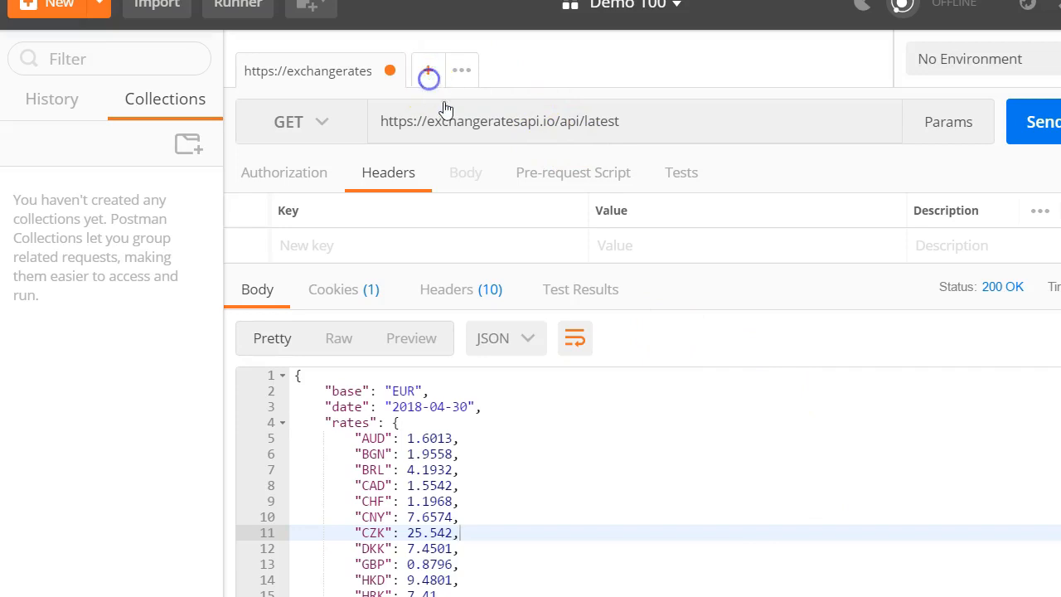
{"action": "left_click", "coordinate": [427, 72]}
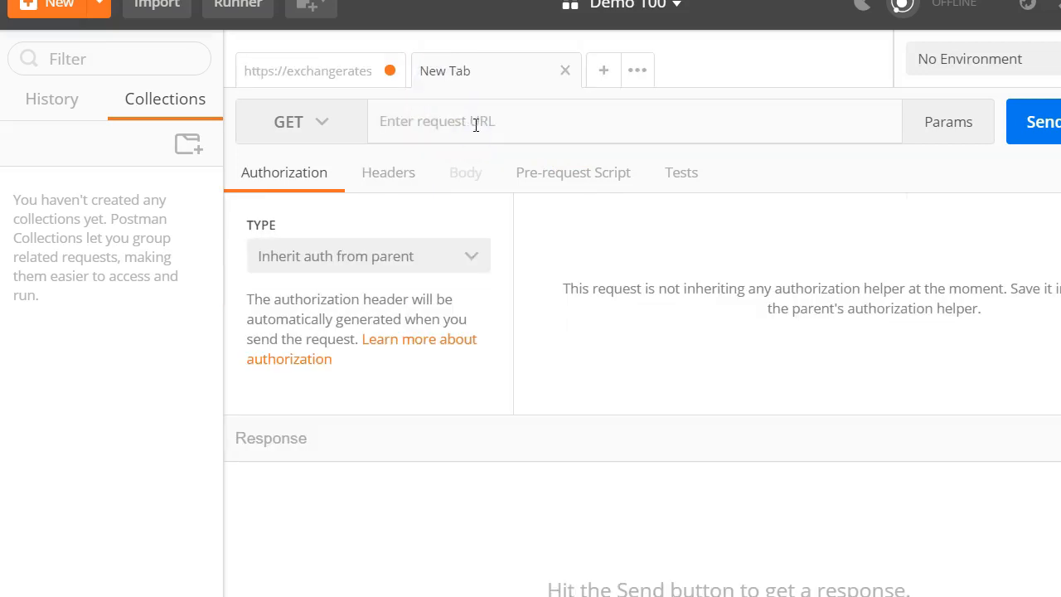
{"action": "type", "text": "https://logo.clearbit.com/osaango.com"}
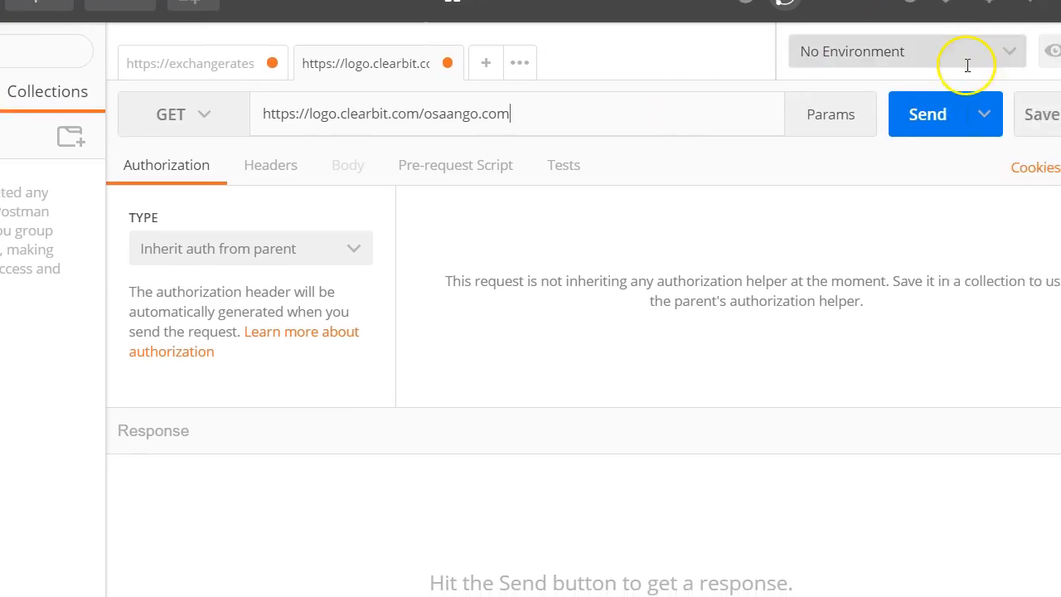
{"action": "left_click", "coordinate": [927, 114]}
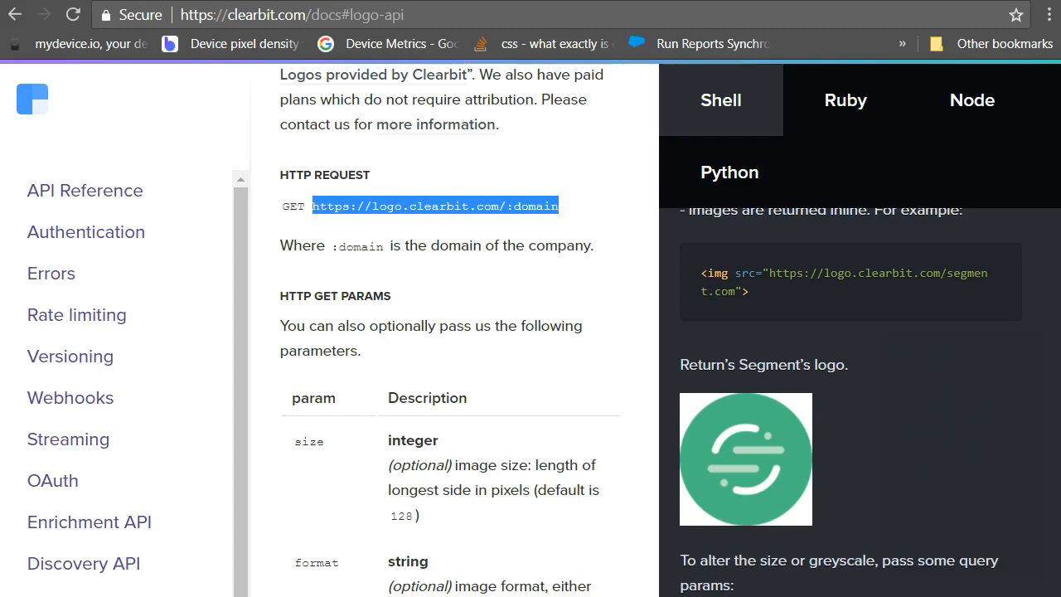
Step: Go to exchangeratesapi.io and select the latest?base=USD usage example
{"action": "type", "text": "https://exchangeratesapi.io"}
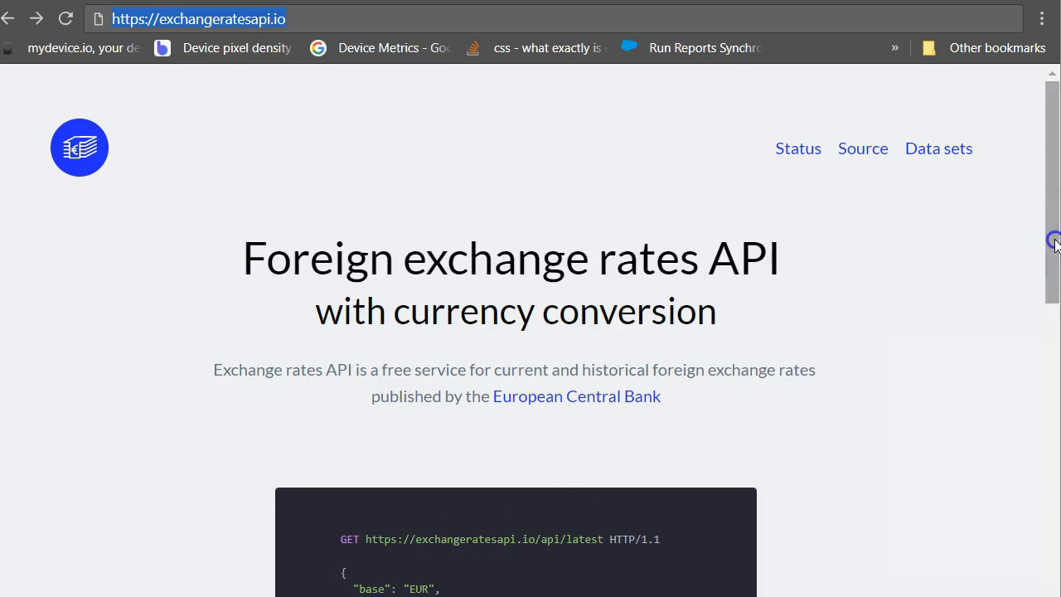
{"action": "scroll", "scroll_direction": "down", "scroll_amount": 3}
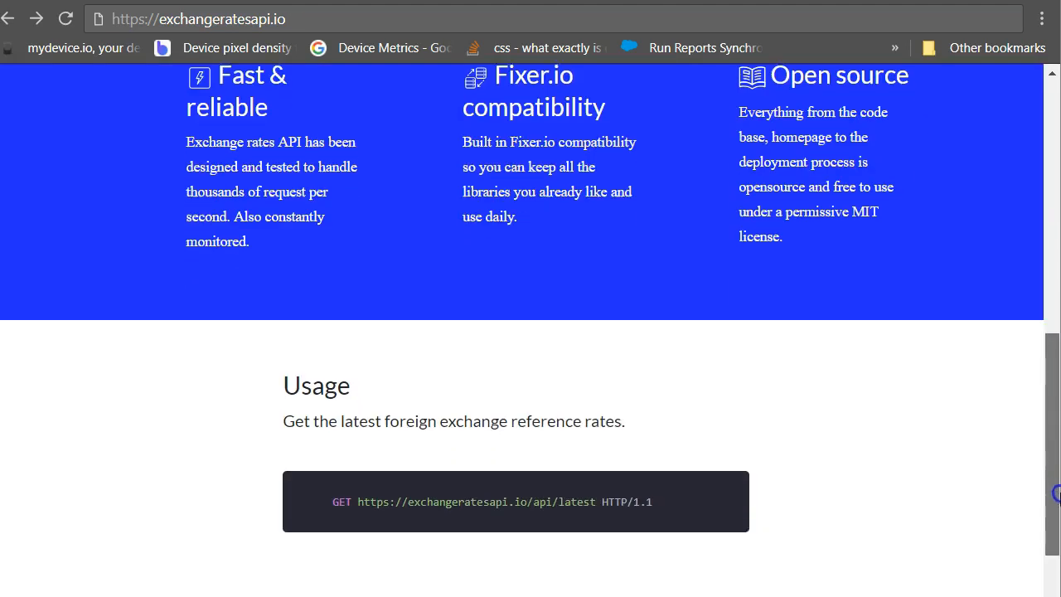
{"action": "scroll", "scroll_direction": "down", "scroll_amount": 3}
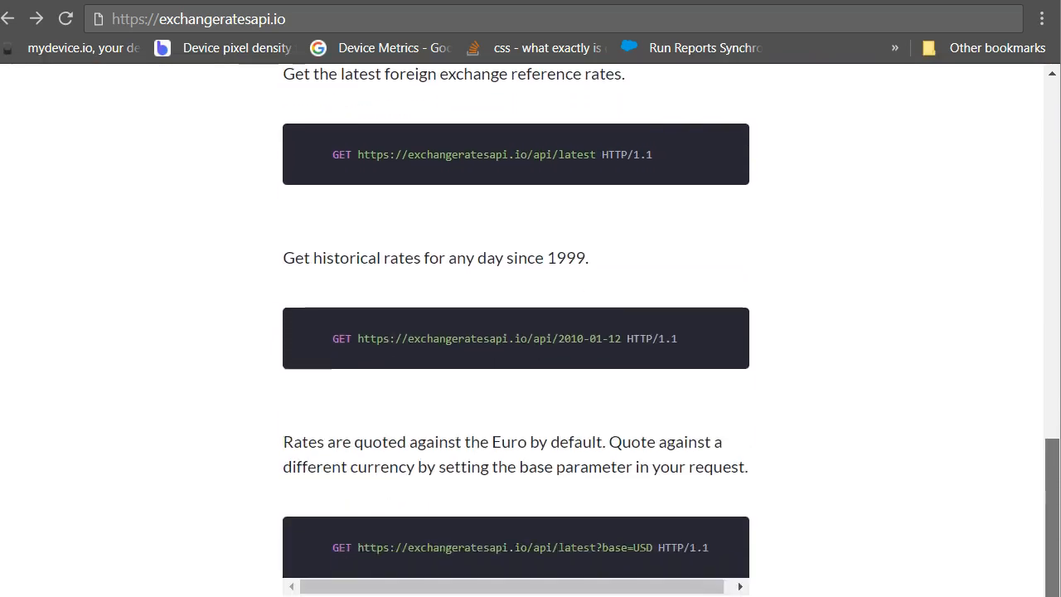
{"action": "scroll", "scroll_direction": "down", "scroll_amount": 3}
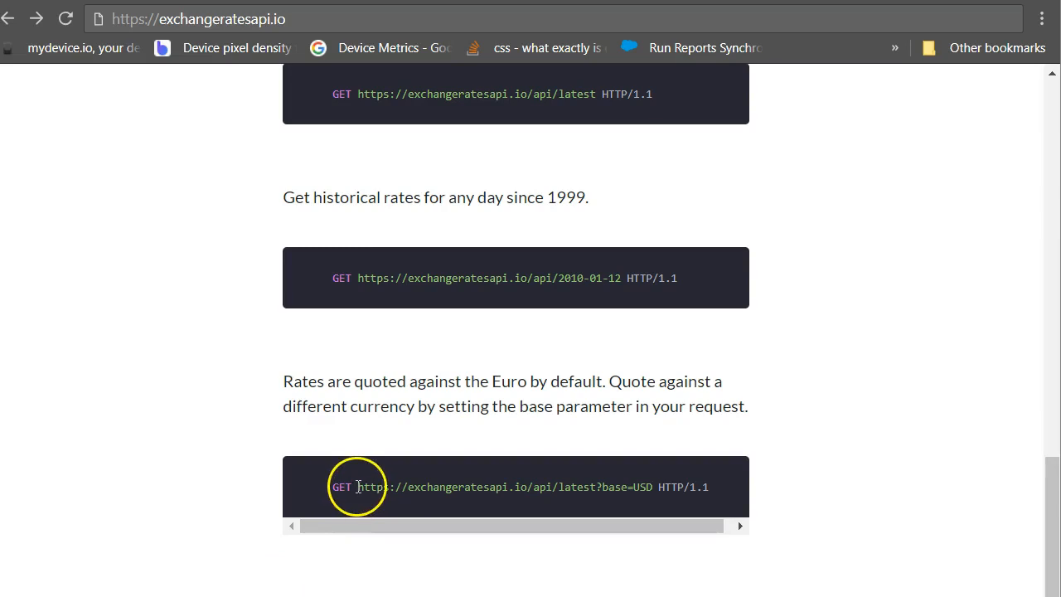
{"action": "left_click_drag", "start_coordinate": [359, 486], "coordinate": [654, 487]}
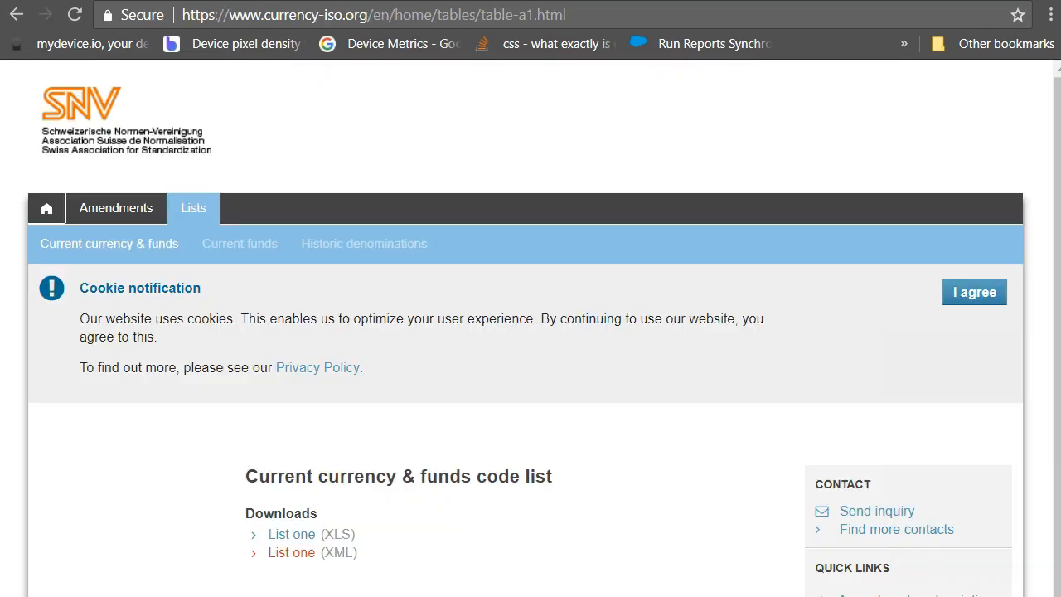
{"action": "mouse_move", "coordinate": [290, 554]}
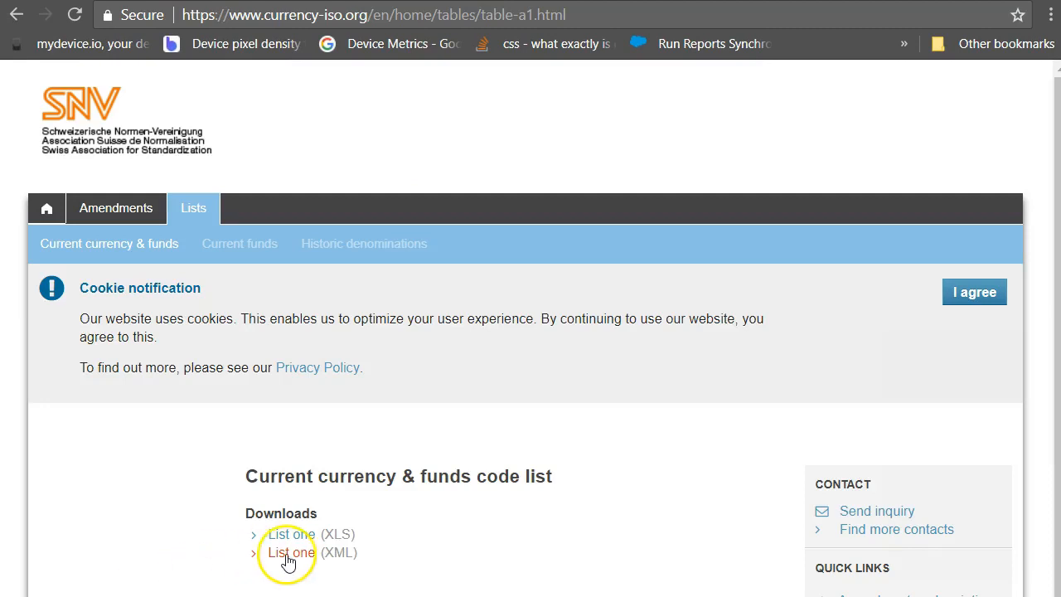
Step: Open the 'List one (XML)' currency code list on currency-iso.org
{"action": "left_click", "coordinate": [291, 553]}
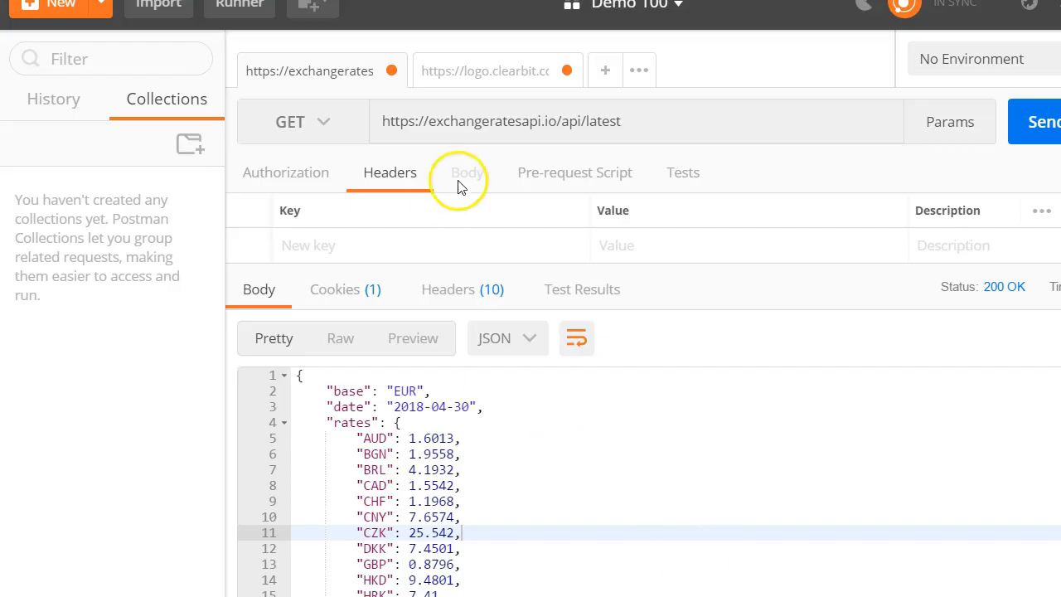
Step: Set the api/latest URL's base parameter to SEK and send the request
{"action": "type", "text": "?base=USD"}
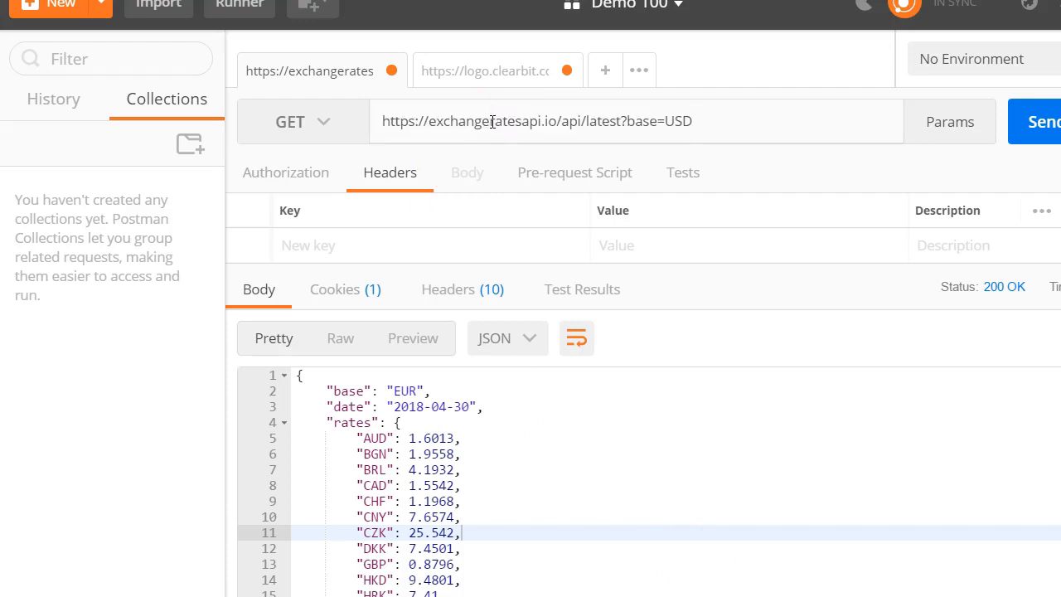
{"action": "type", "text": "SEK"}
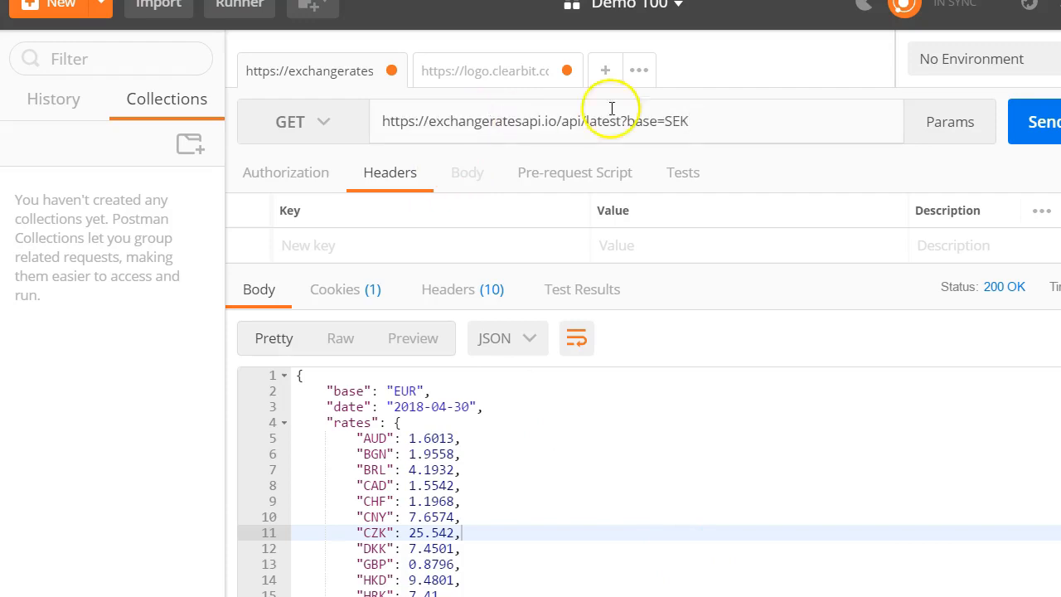
{"action": "left_click", "coordinate": [1045, 122]}
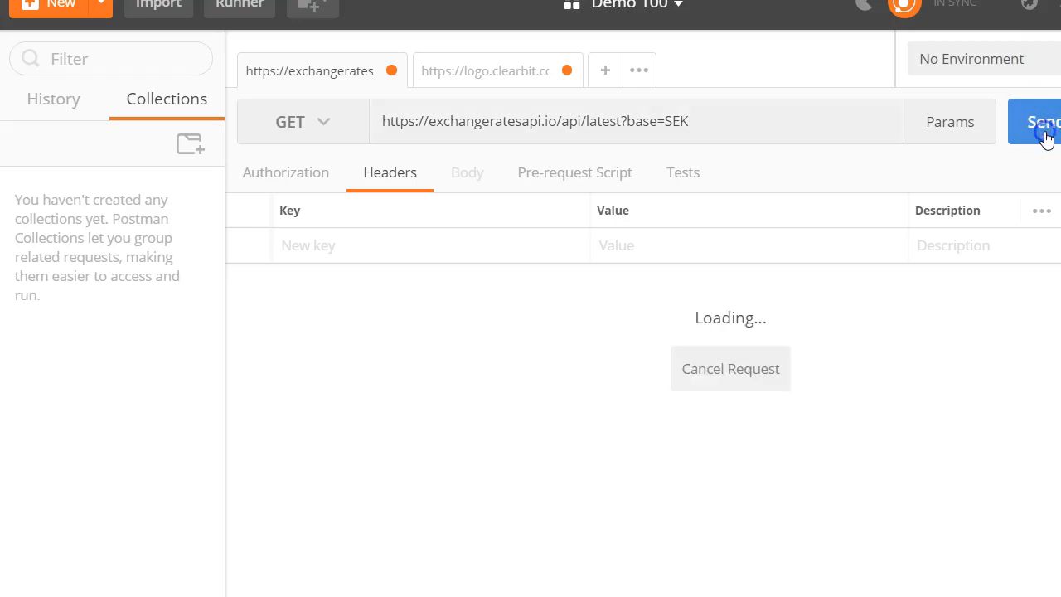
{"action": "left_click", "coordinate": [1046, 121]}
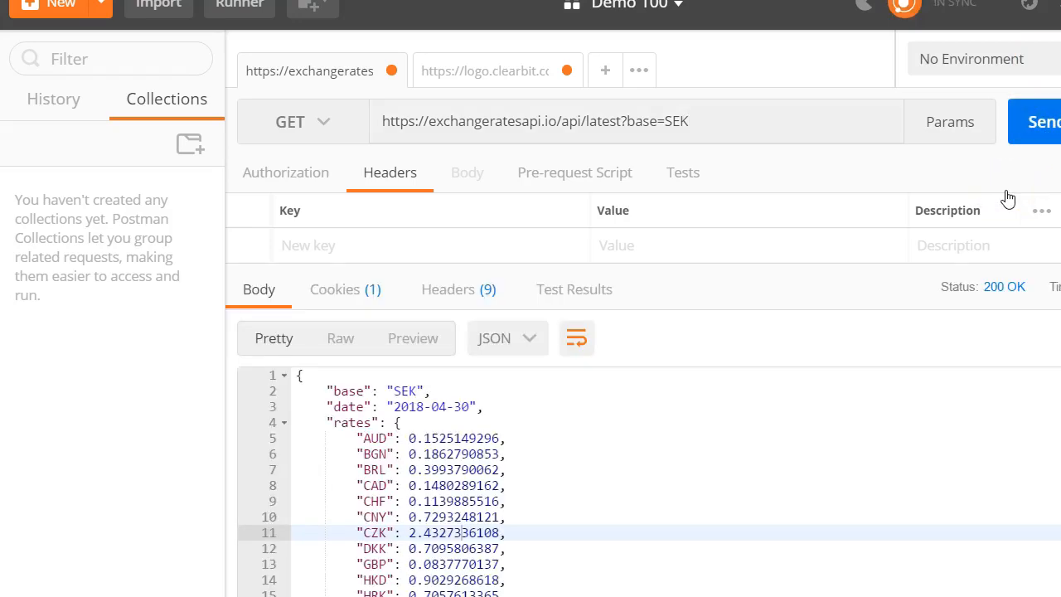